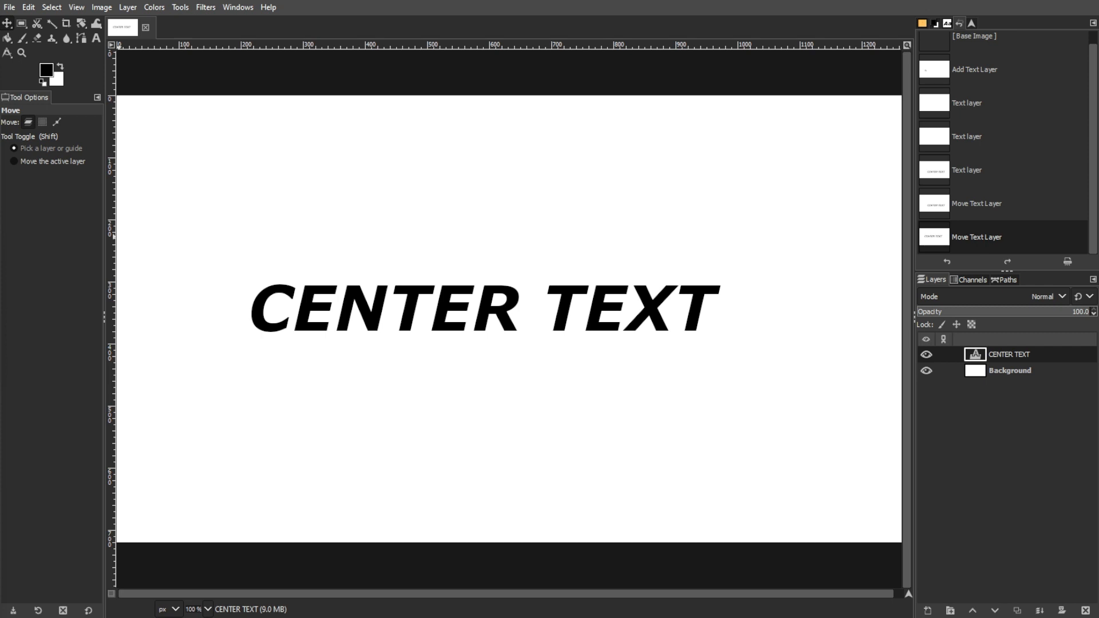
pyautogui.moveTo(46, 55)
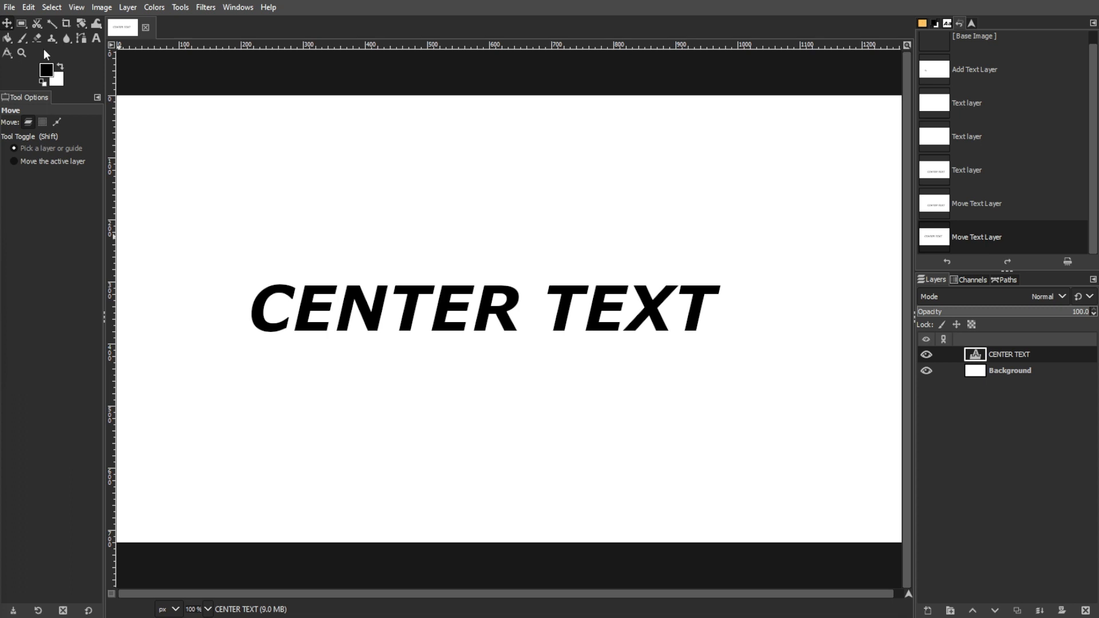
# Center-justify the lines of the CENTER TEXT layer within its text box
pyautogui.click(96, 39)
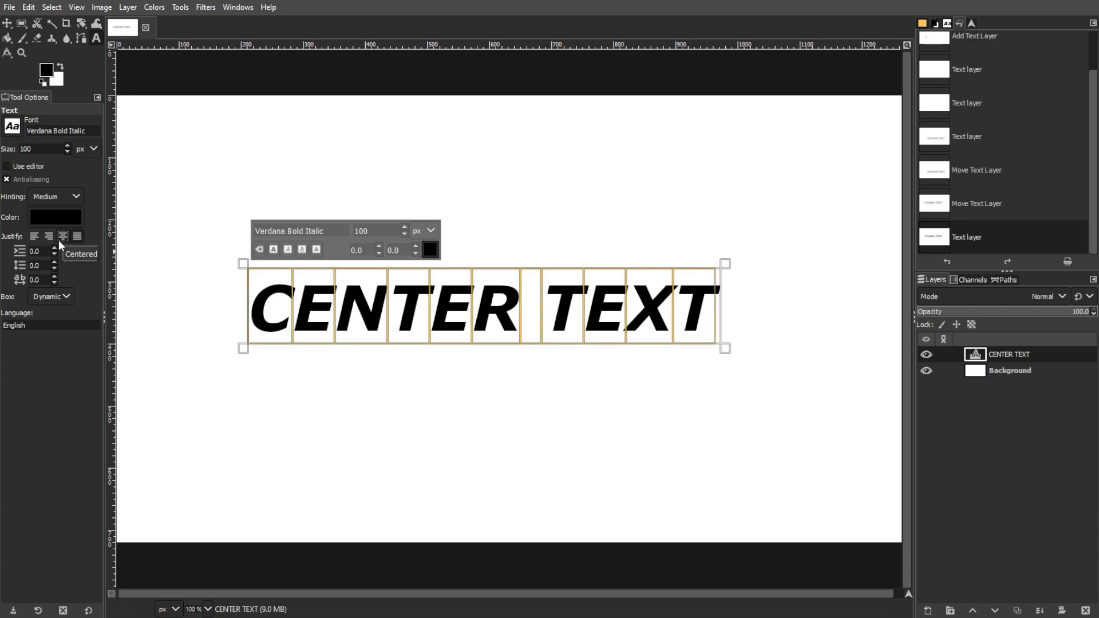
pyautogui.click(62, 236)
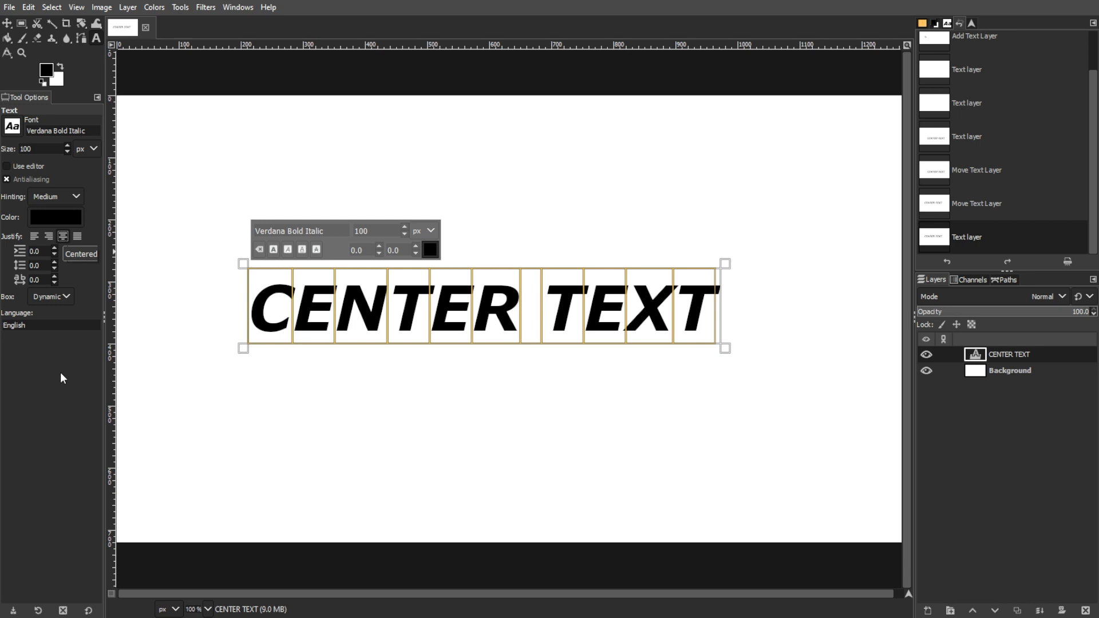
pyautogui.moveTo(99, 64)
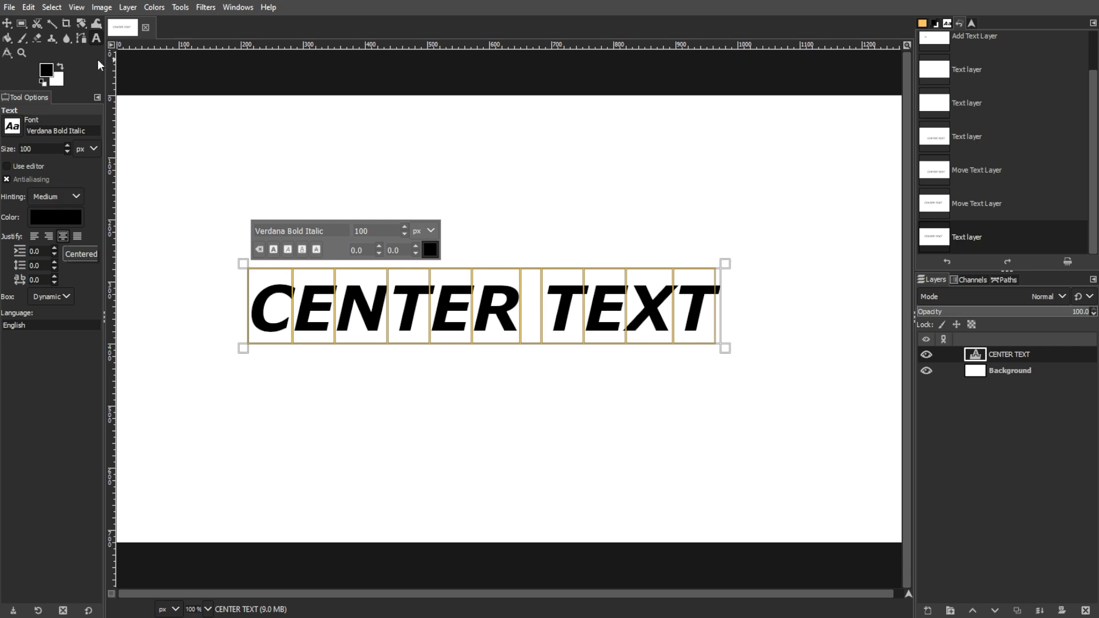
# Align the CENTER TEXT layer to the image's horizontal center and vertical middle
pyautogui.click(8, 23)
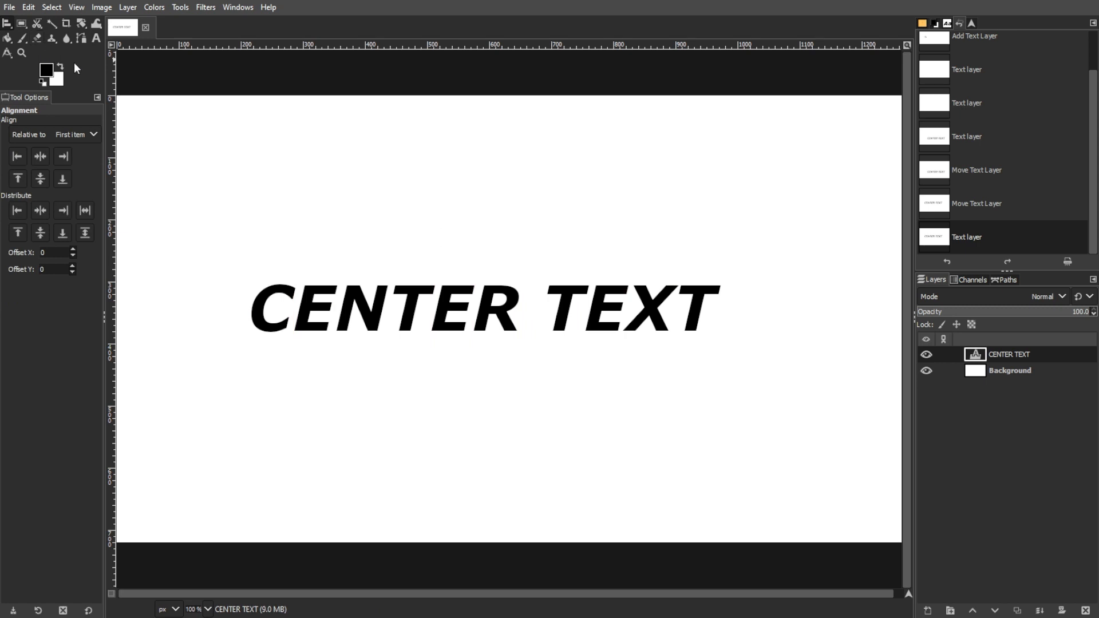
pyautogui.click(179, 7)
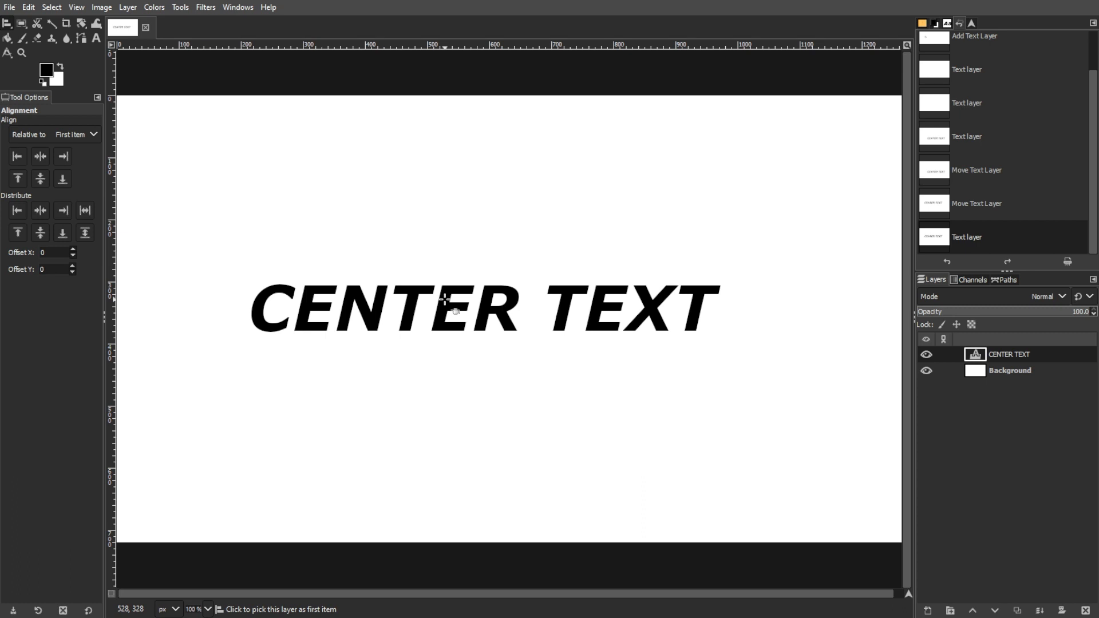
pyautogui.click(442, 308)
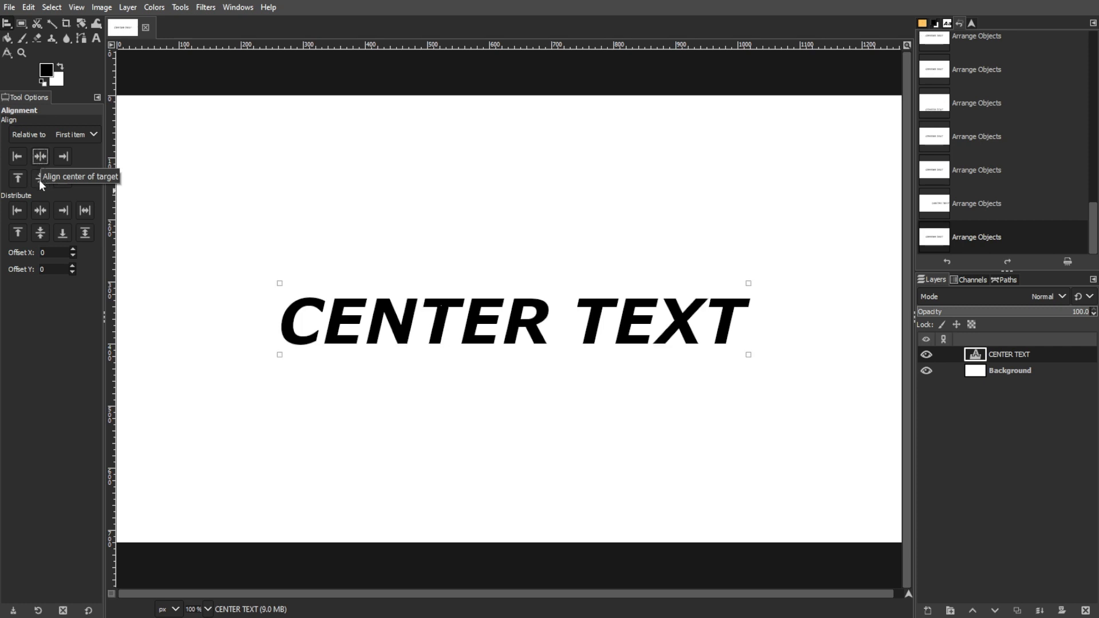
pyautogui.moveTo(41, 177)
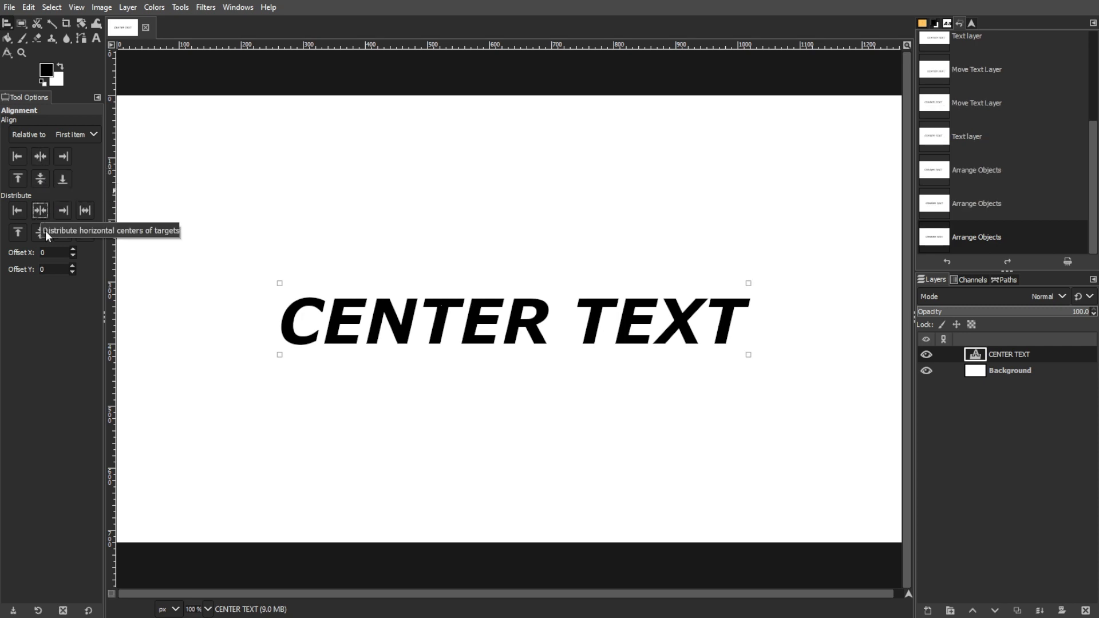
pyautogui.click(40, 211)
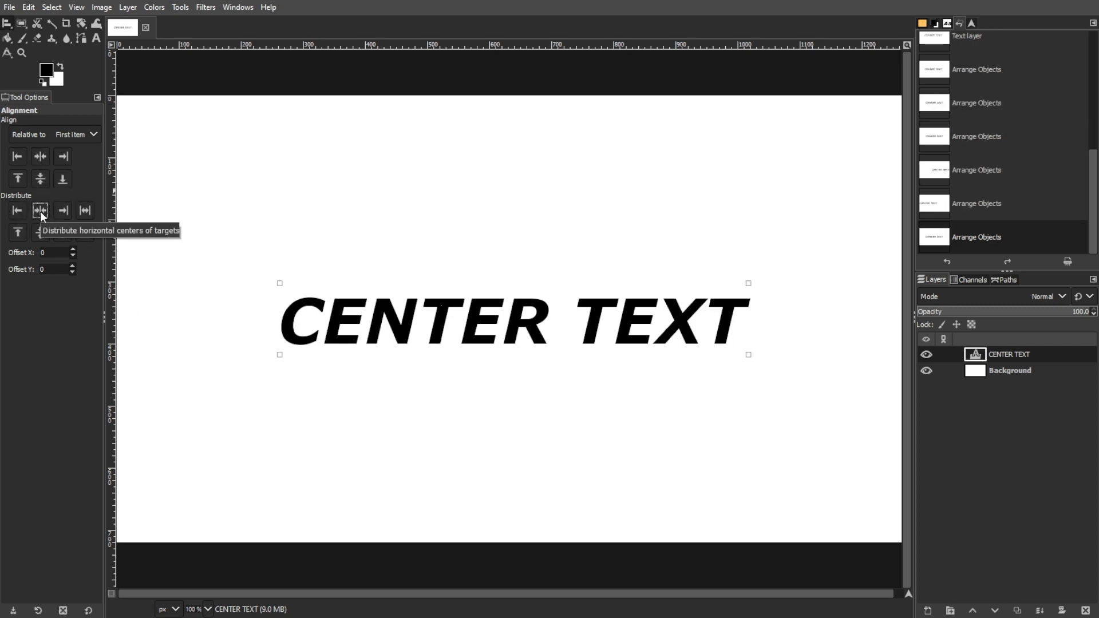
pyautogui.moveTo(40, 178)
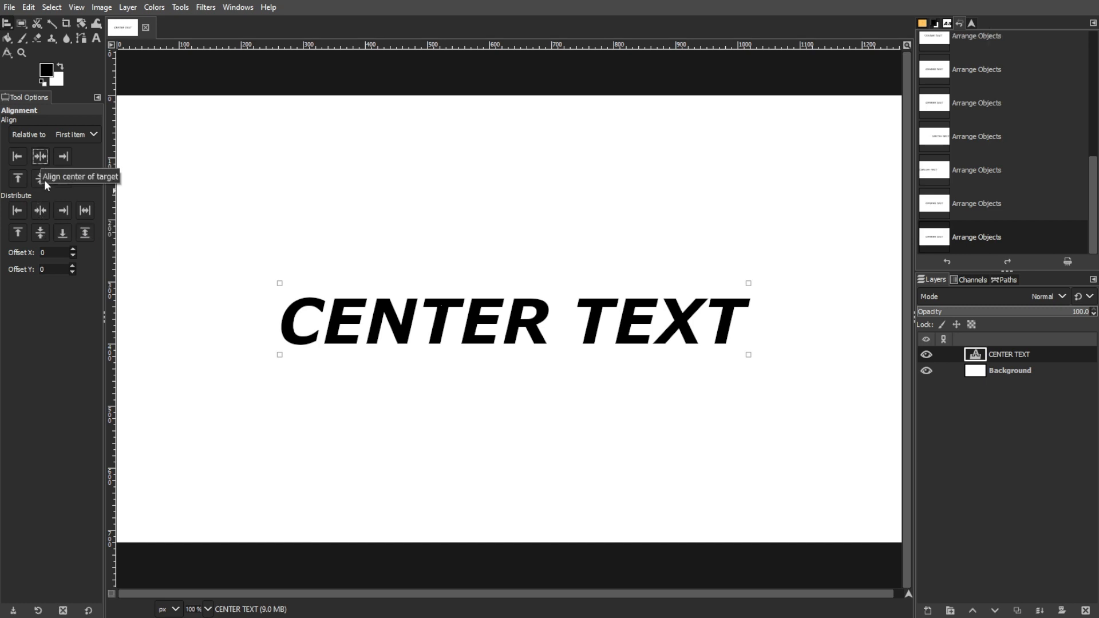
pyautogui.moveTo(41, 178)
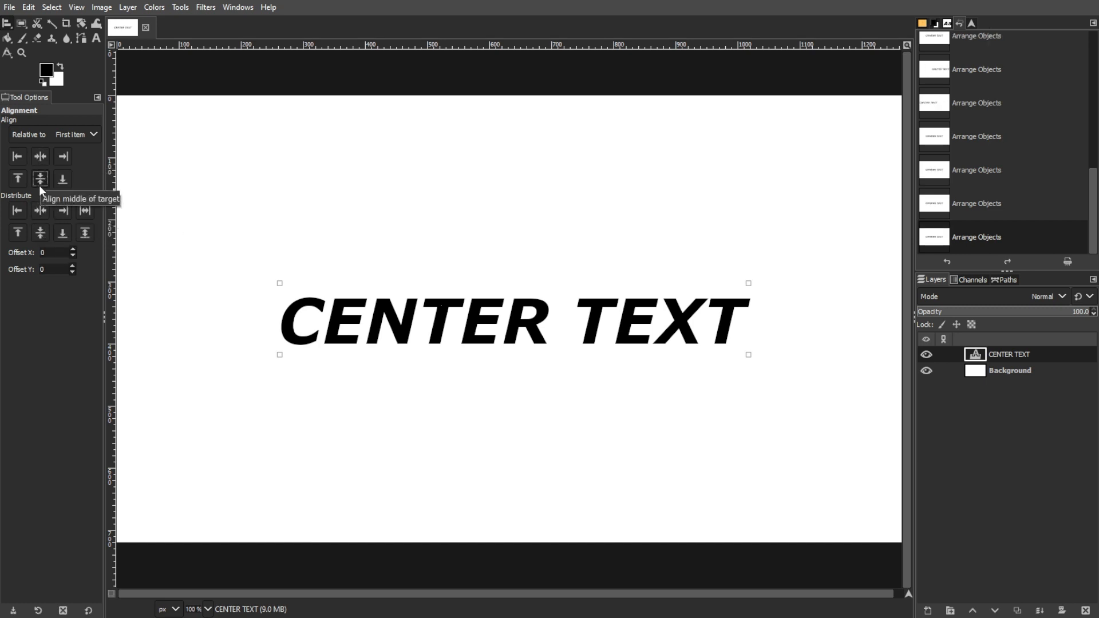